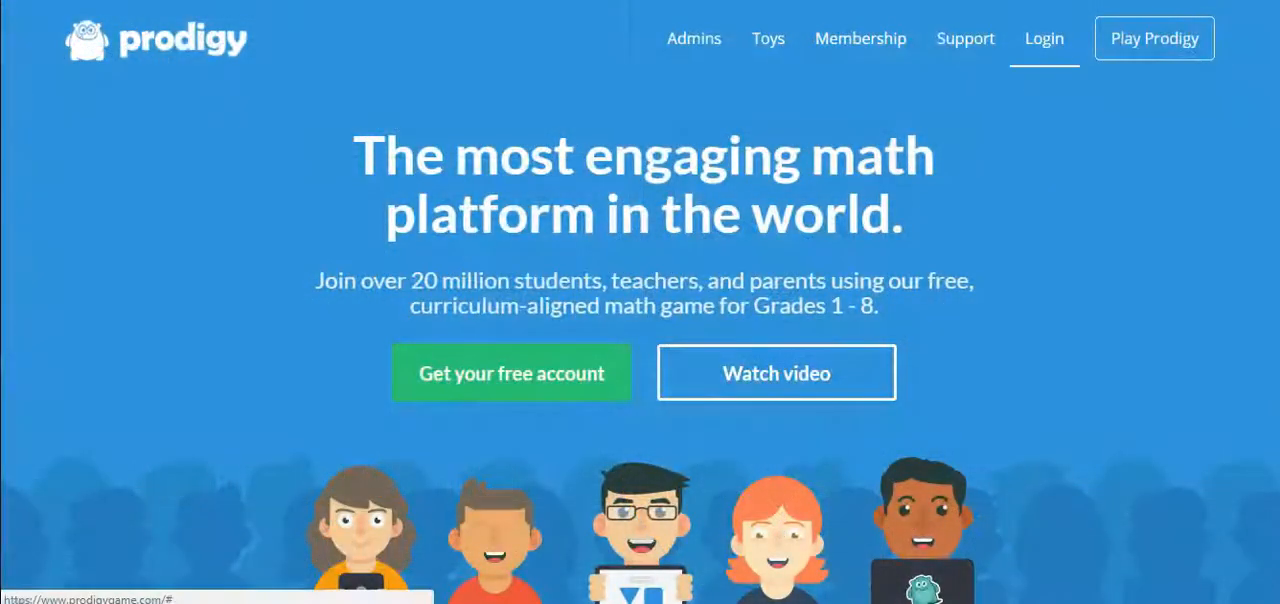
left_click(1044, 38)
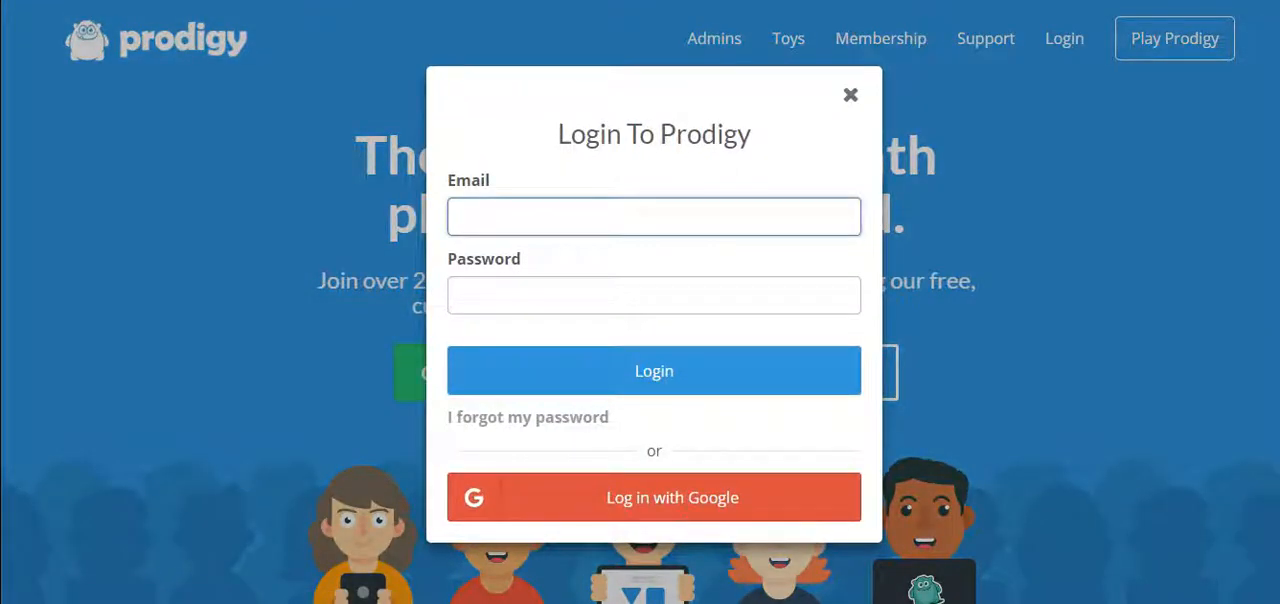
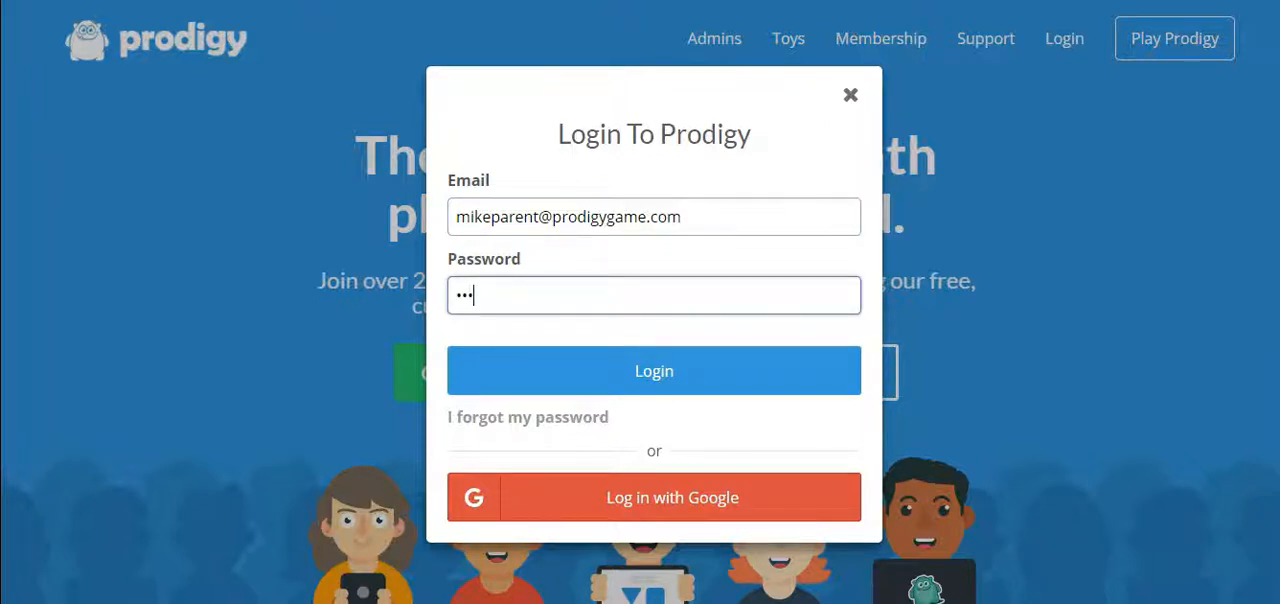
Step: Sign in to the parent dashboard and expand the account name dropdown
left_click(654, 370)
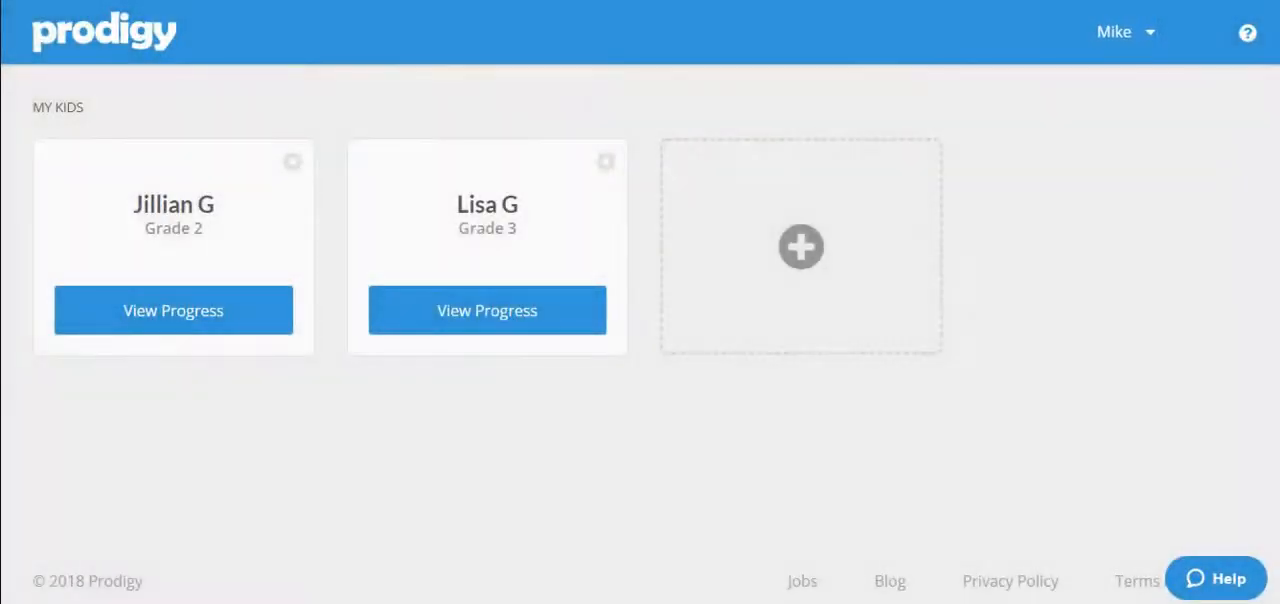
left_click(1124, 32)
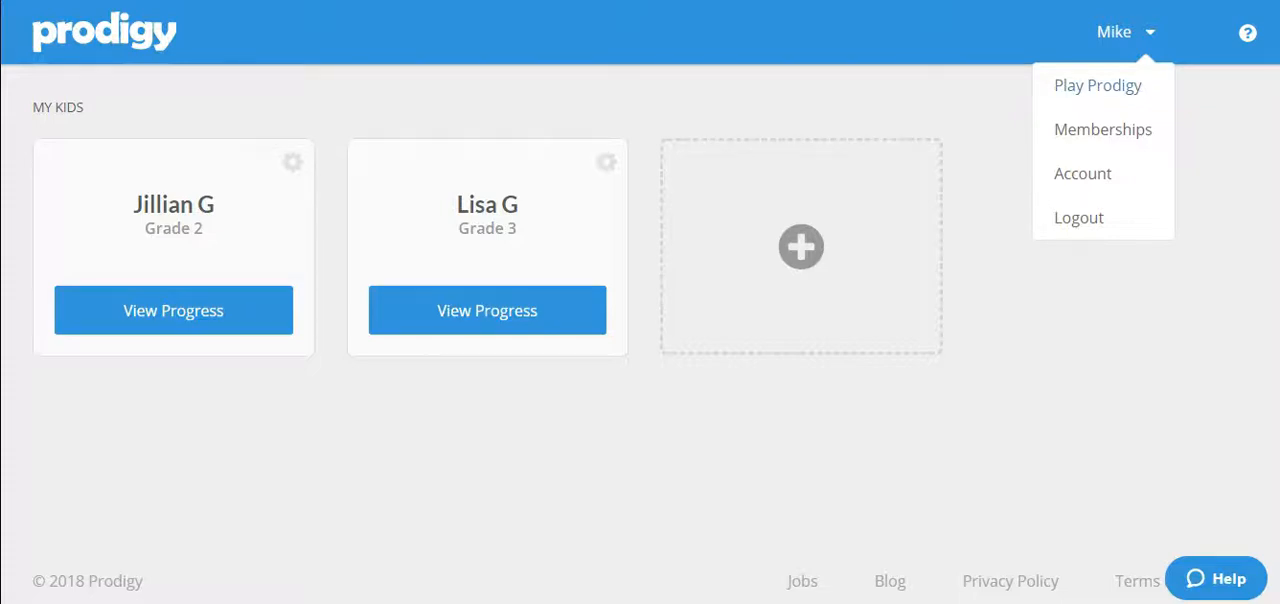
mouse_move(1104, 128)
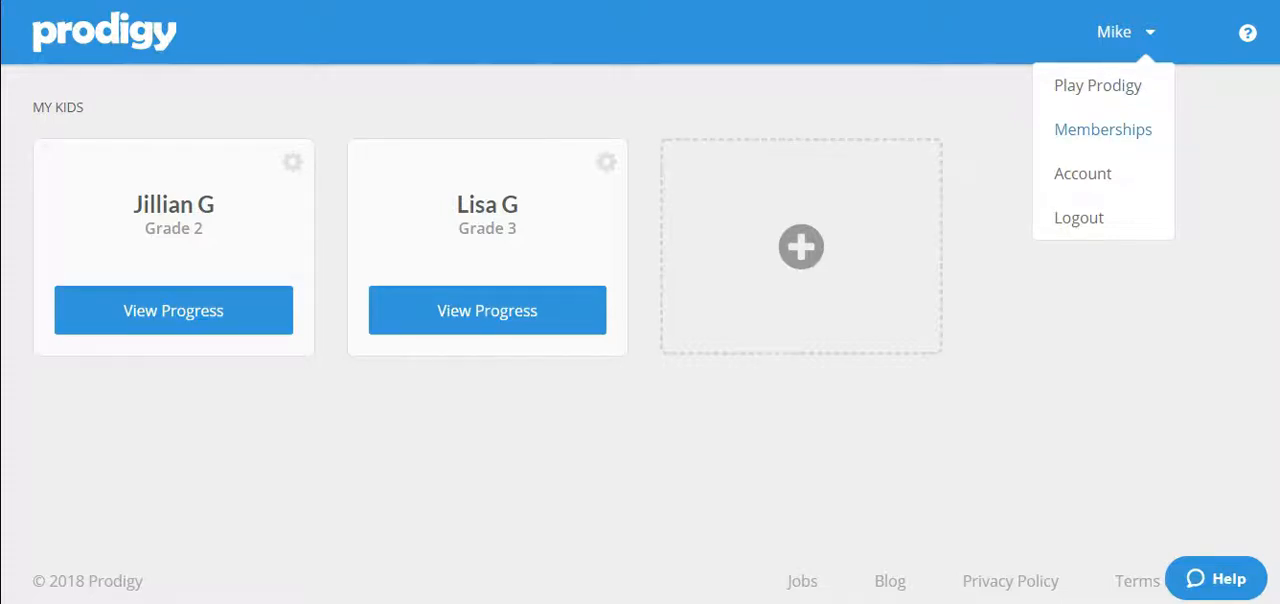
left_click(1102, 128)
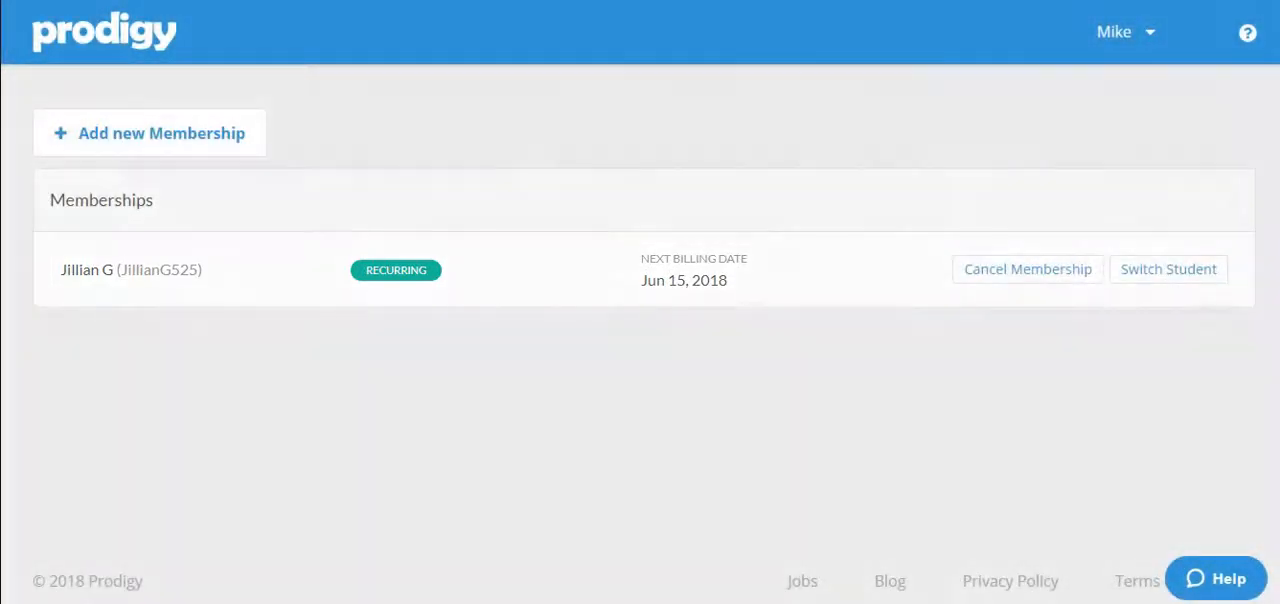
left_click(148, 132)
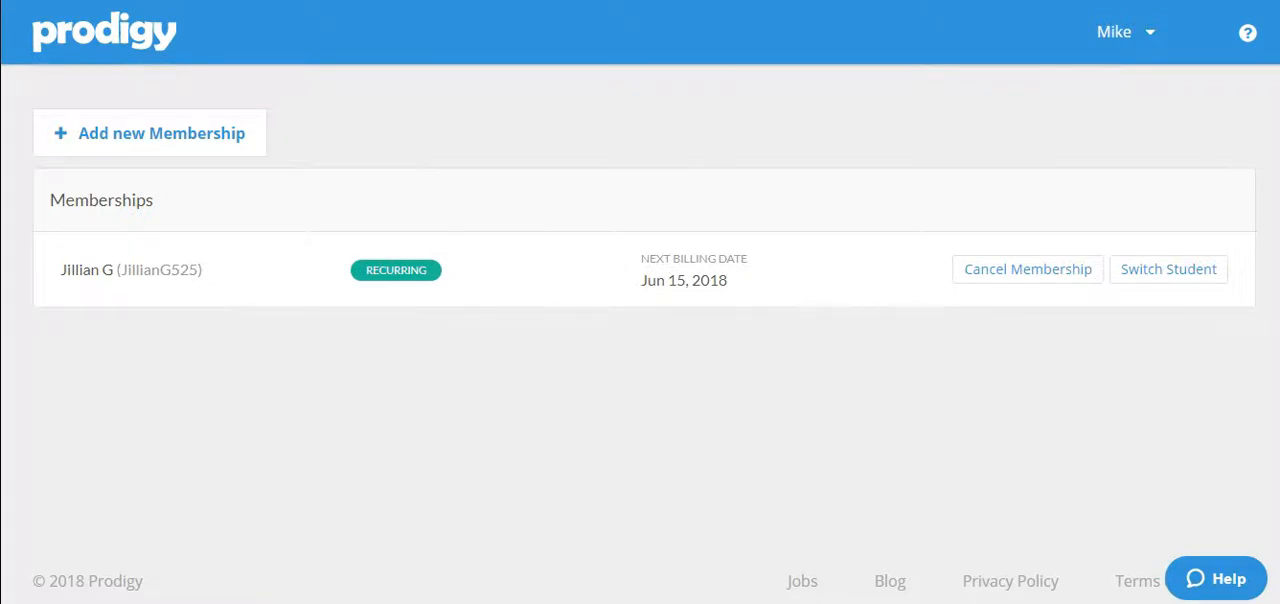
left_click(1168, 268)
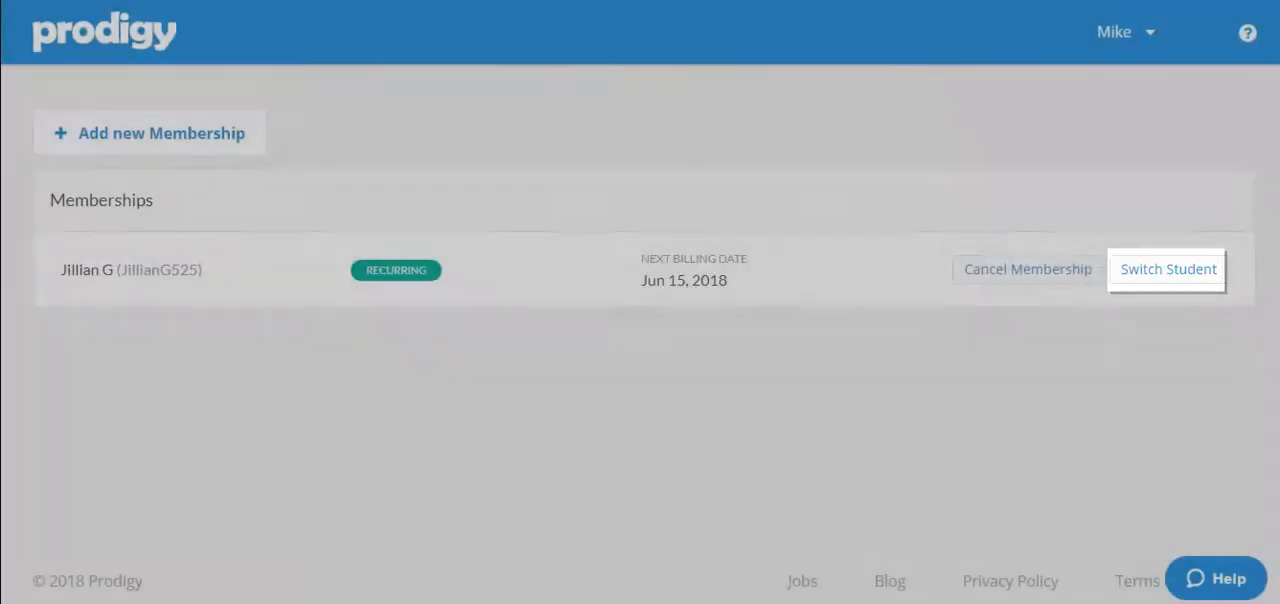
left_click(1168, 268)
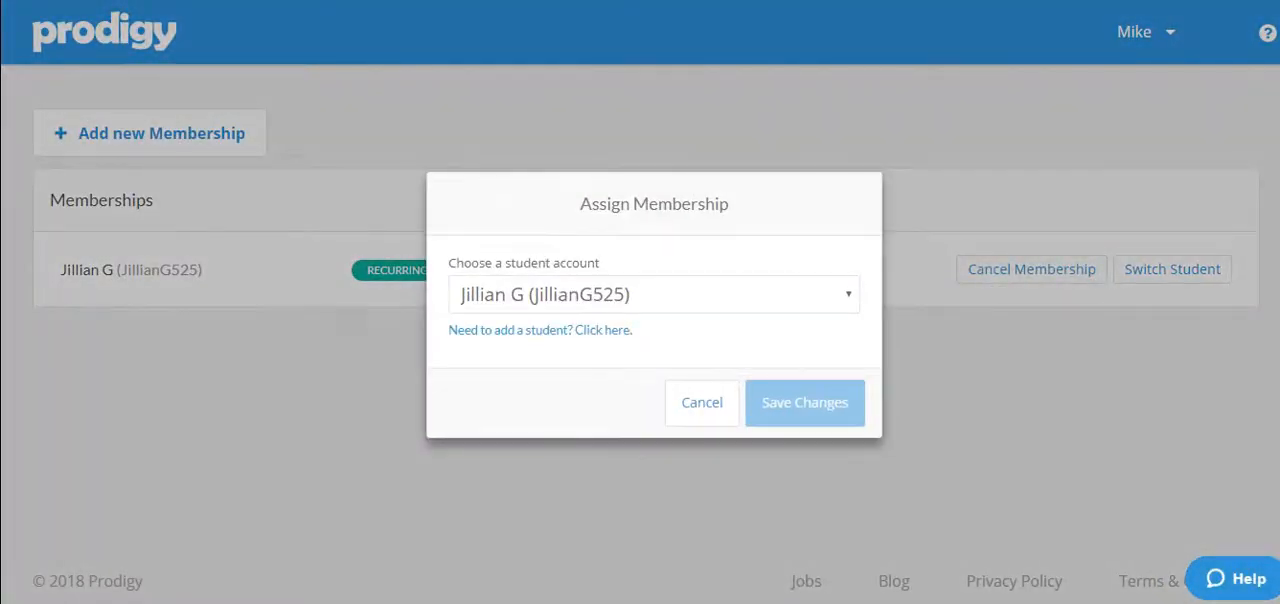
left_click(652, 294)
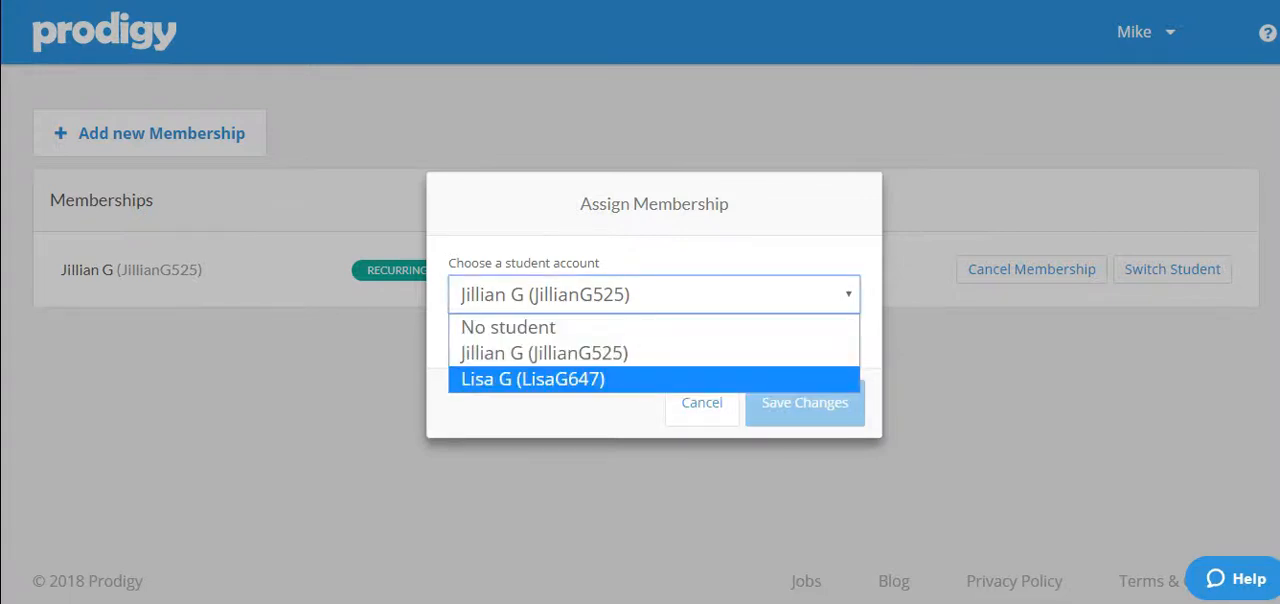
left_click(532, 378)
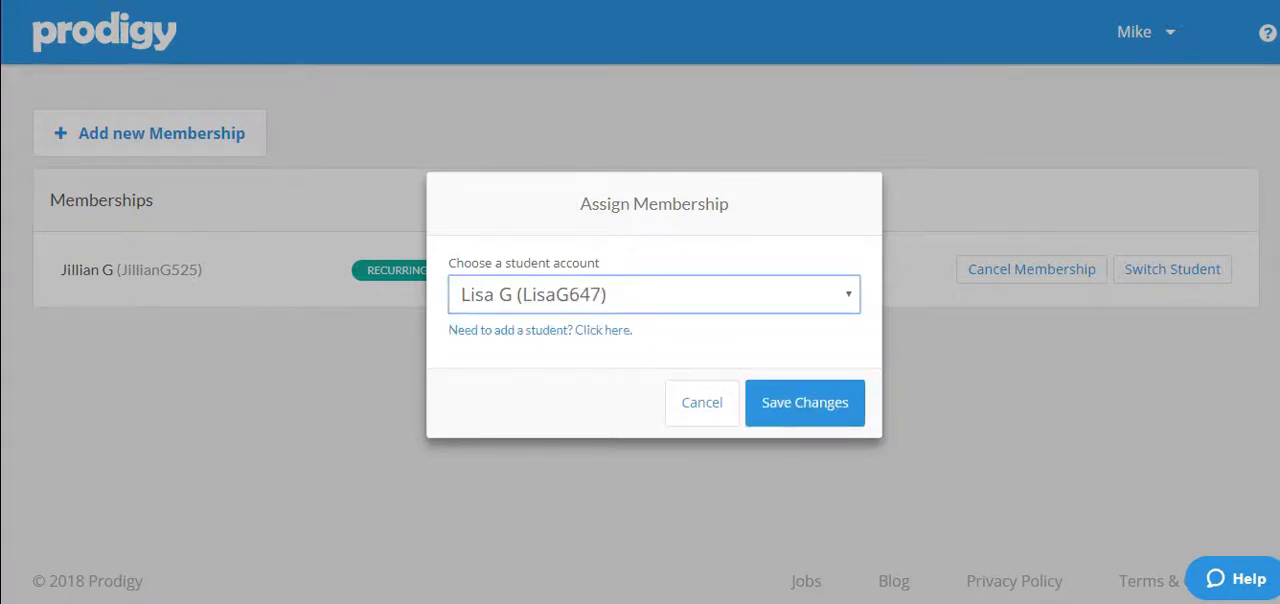
left_click(804, 402)
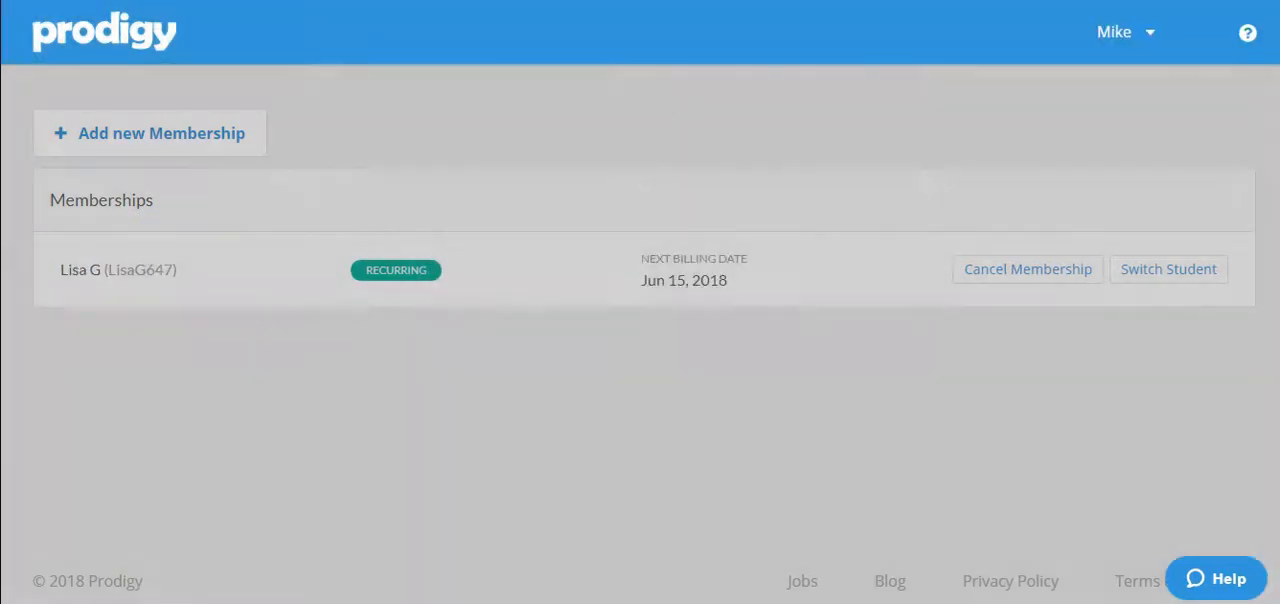